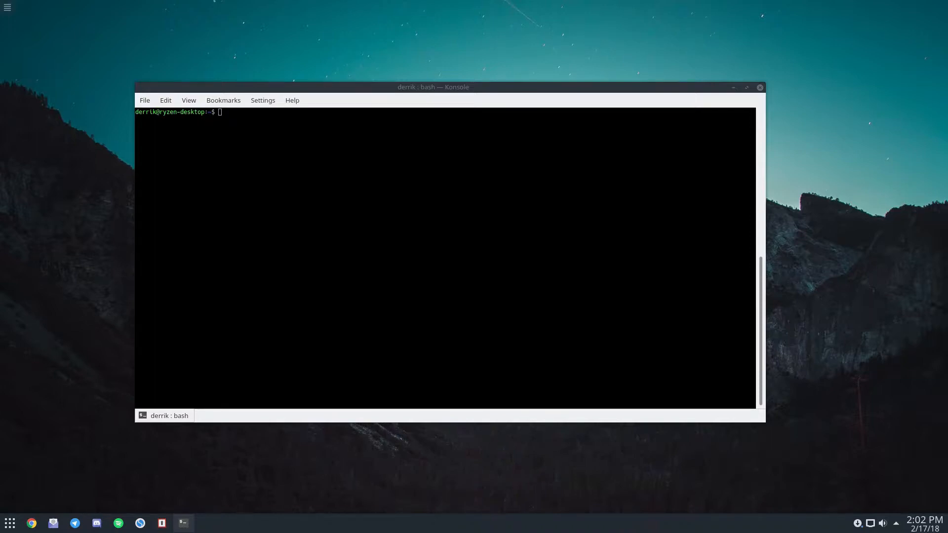
{"action": "mouse_move", "coordinate": [279, 84]}
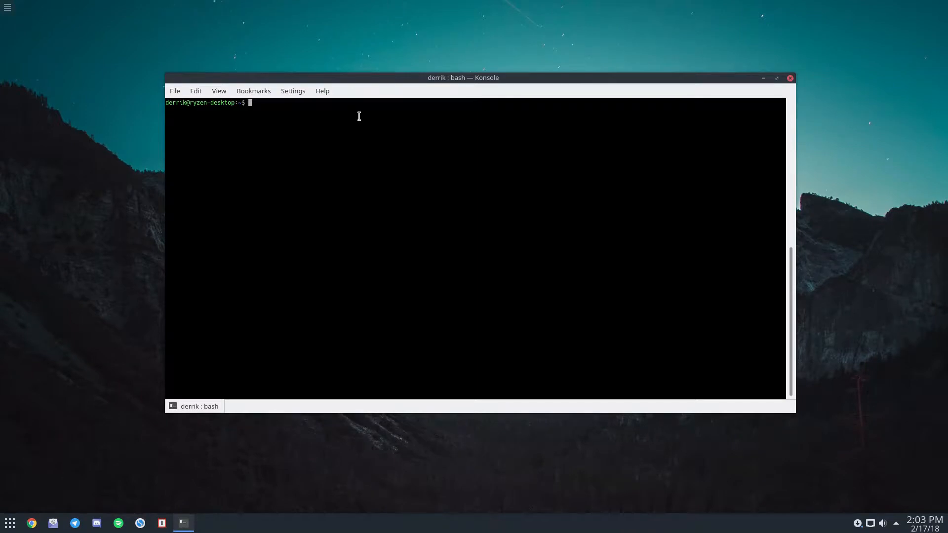
{"action": "mouse_move", "coordinate": [265, 79]}
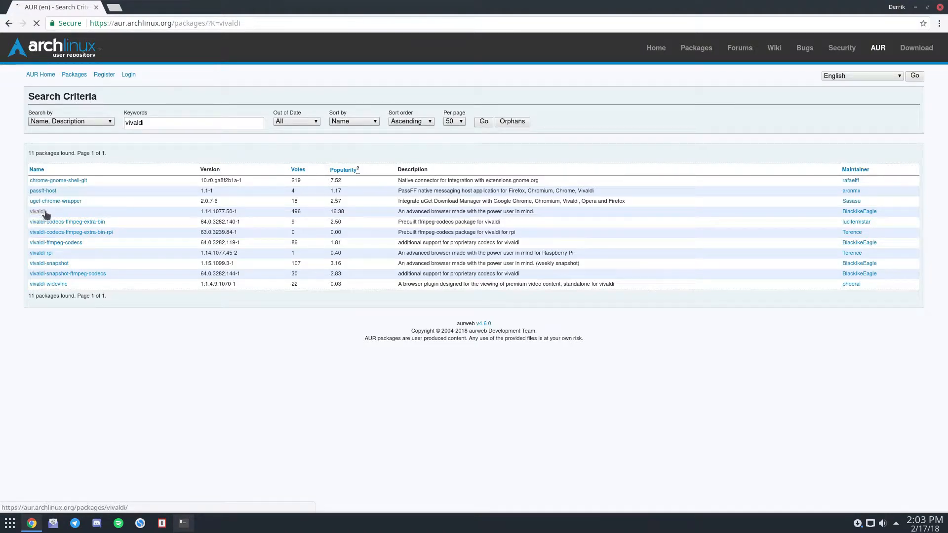
Step: Open the vivaldi AUR package page and copy its Git Clone link address
{"action": "left_click", "coordinate": [37, 211]}
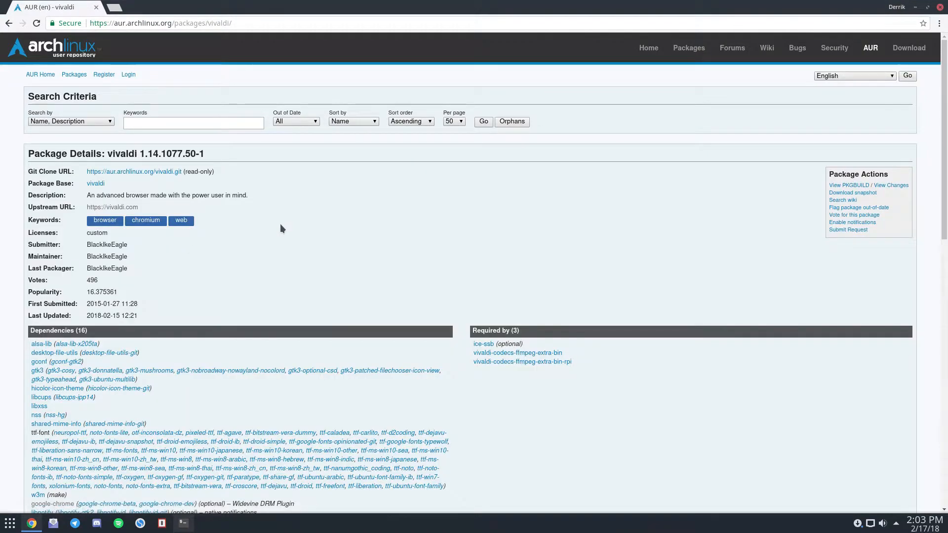
{"action": "scroll", "scroll_direction": "down", "scroll_amount": 3}
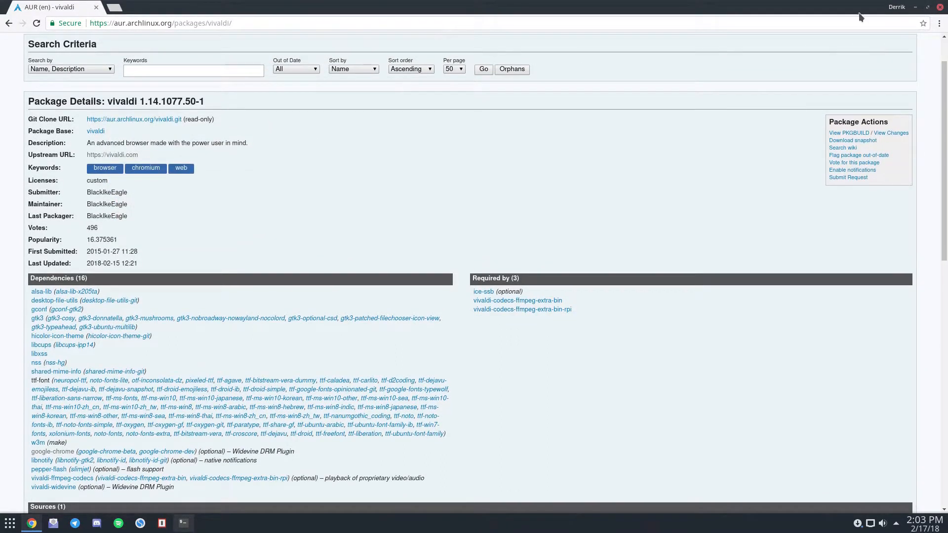
{"action": "right_click", "coordinate": [134, 119]}
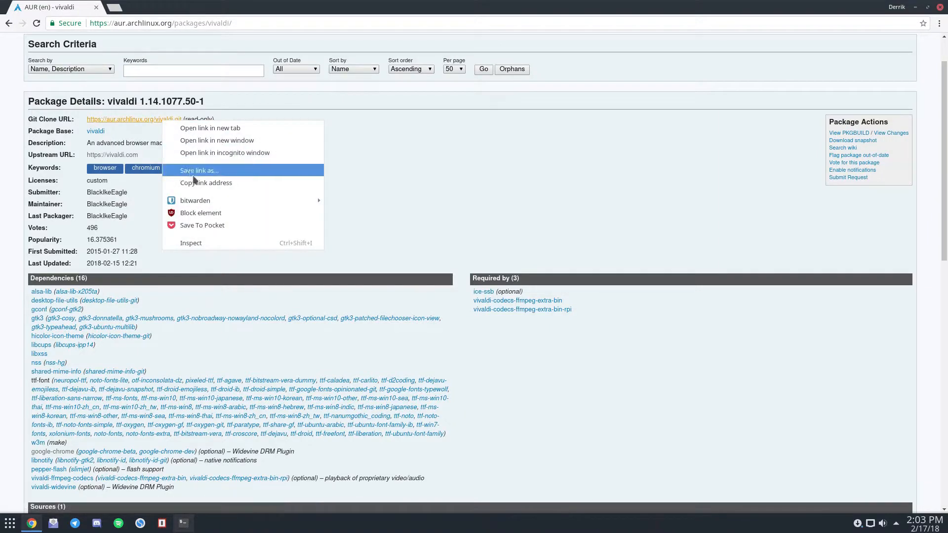
{"action": "left_click", "coordinate": [183, 523]}
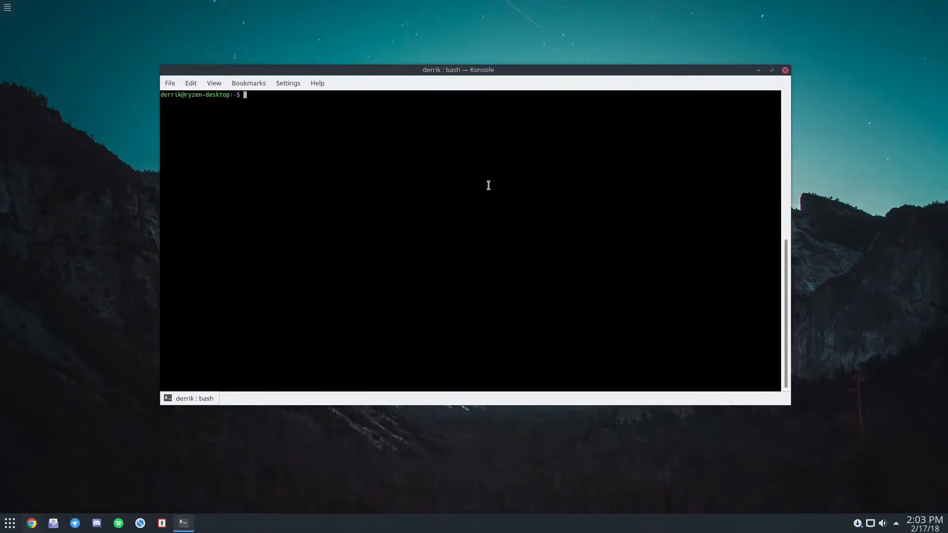
Step: Try git clone of the vivaldi AUR repo, which fails because the folder already exists
{"action": "type", "text": "git clone"}
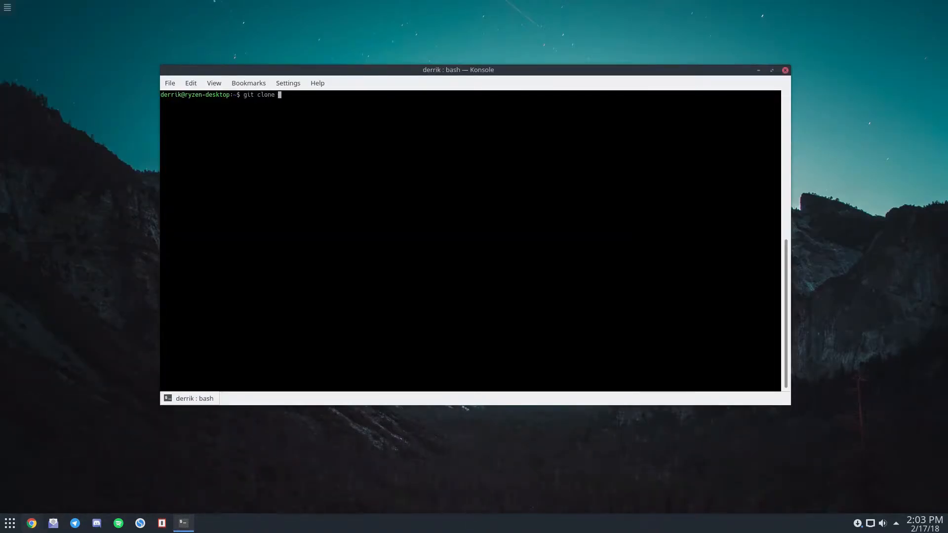
{"action": "key", "text": "Return"}
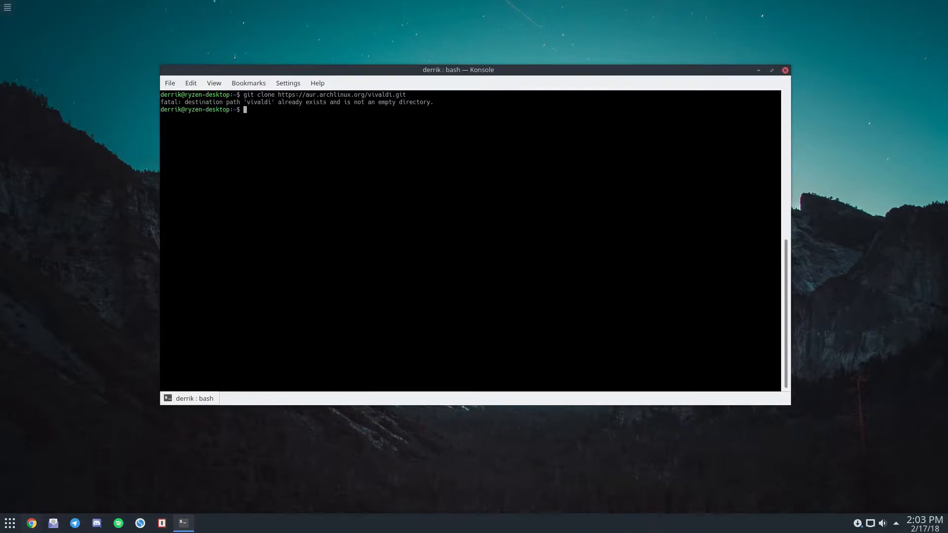
{"action": "left_click_drag", "start_coordinate": [161, 102], "coordinate": [367, 110]}
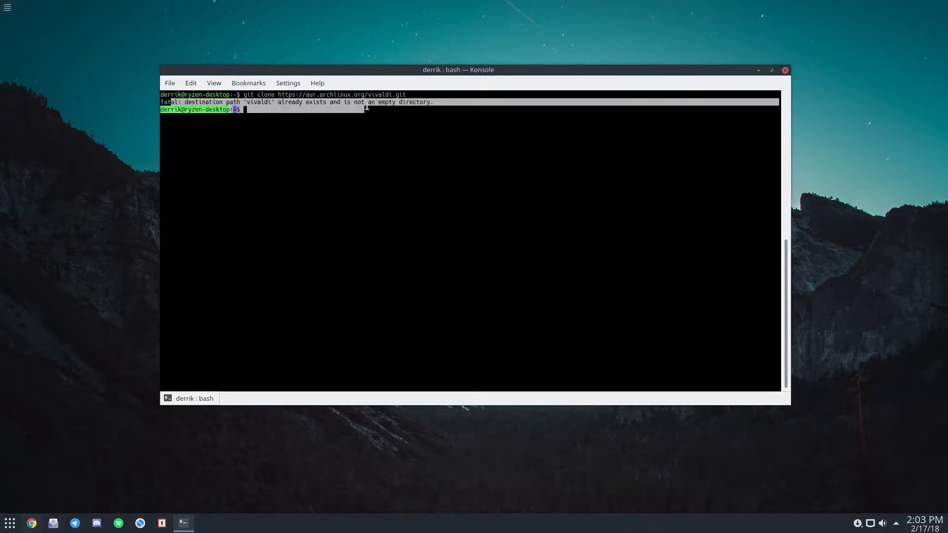
{"action": "type", "text": "rm -r"}
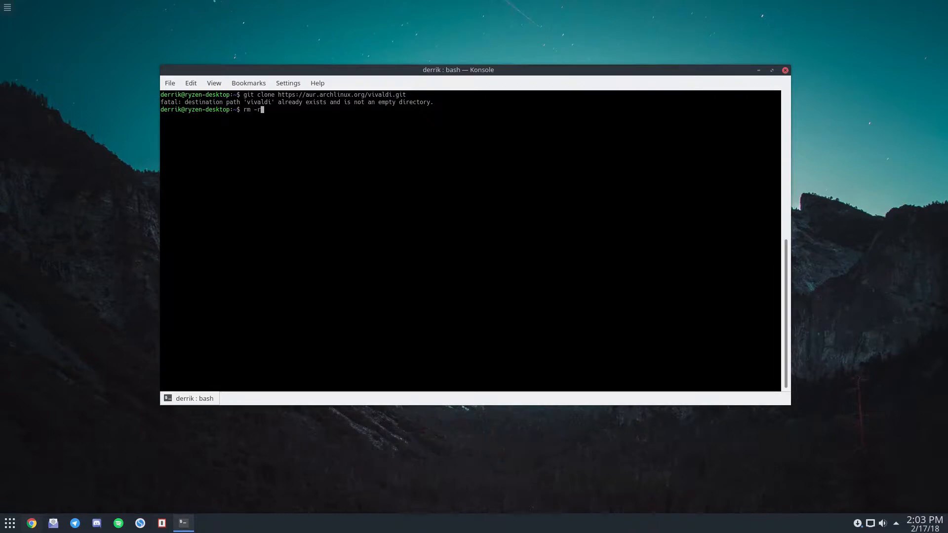
{"action": "key", "text": "Return"}
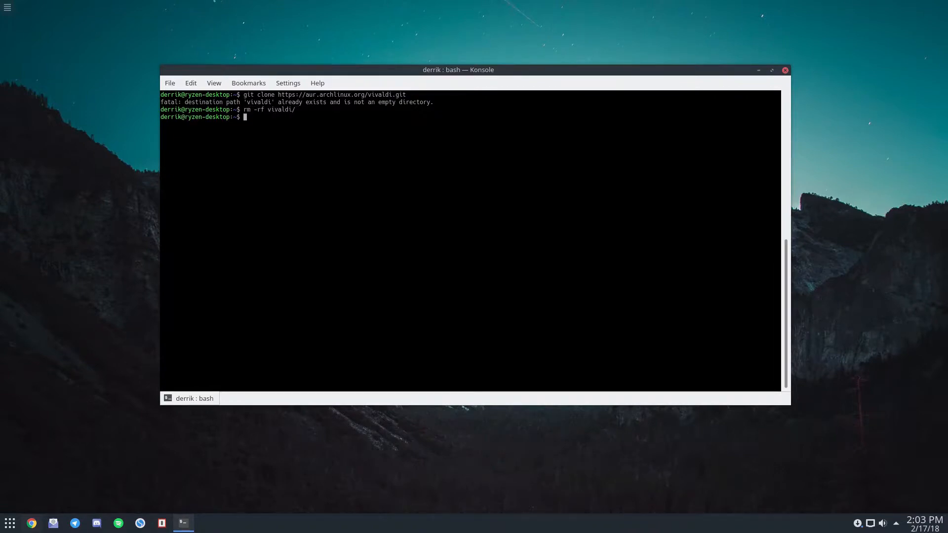
{"action": "type", "text": "https://aur.archlinux.org/vivaldi.git"}
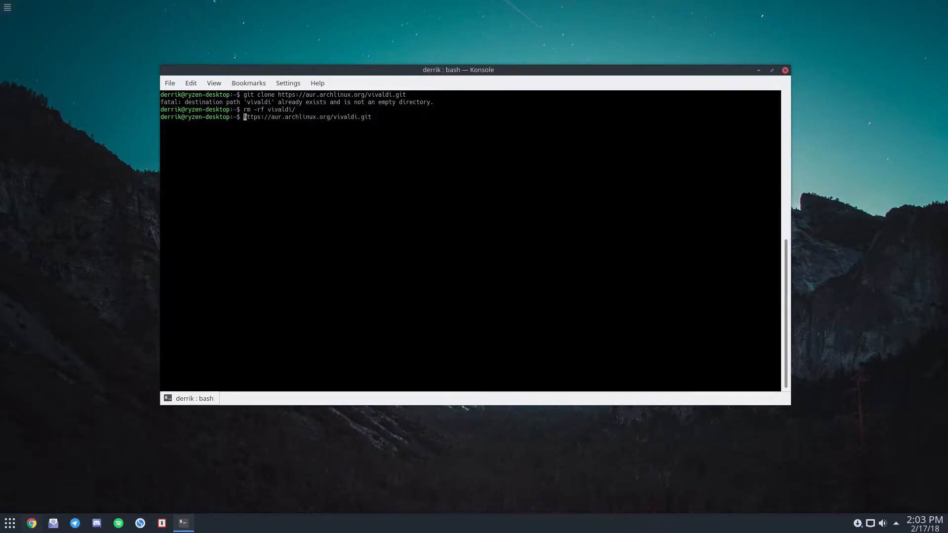
{"action": "key", "text": "Return"}
{"action": "type", "text": "c"}
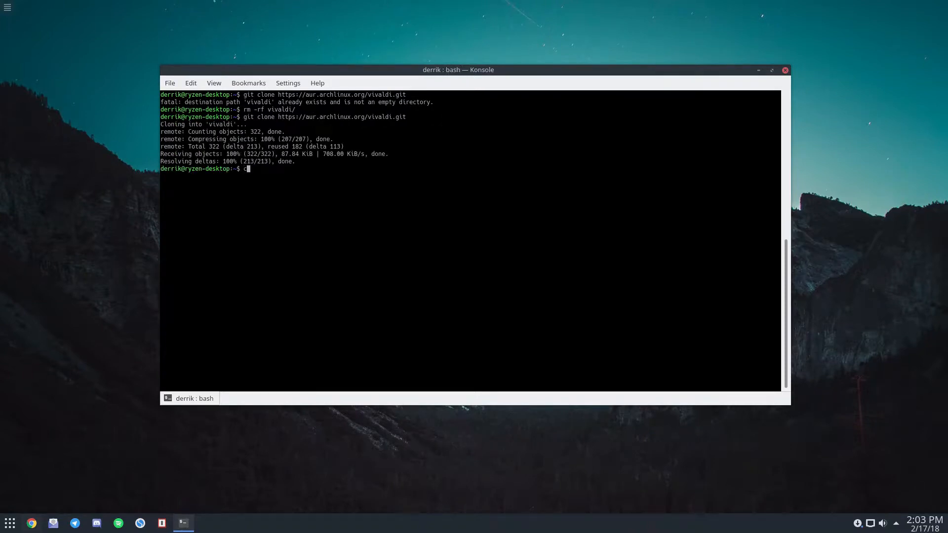
{"action": "type", "text": "d viv"}
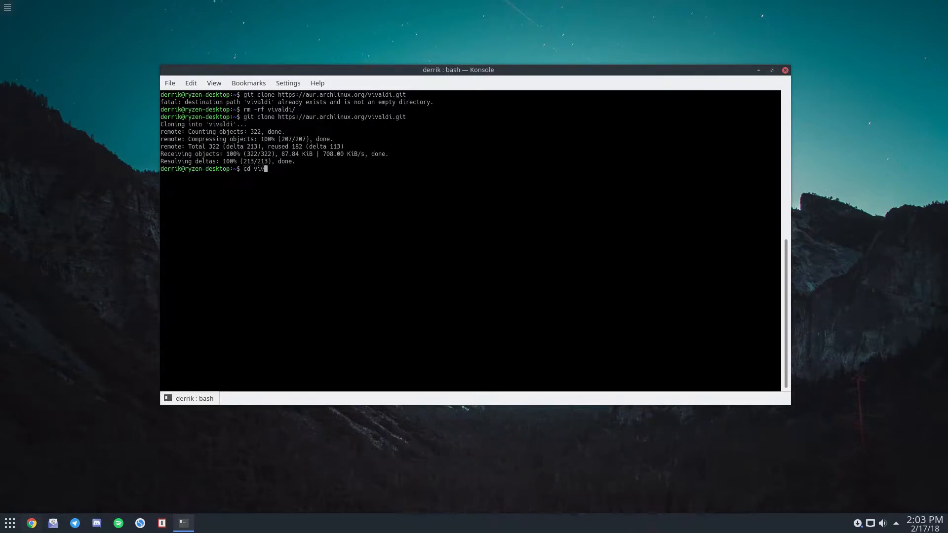
{"action": "key", "text": "Return"}
{"action": "type", "text": "makepkg"}
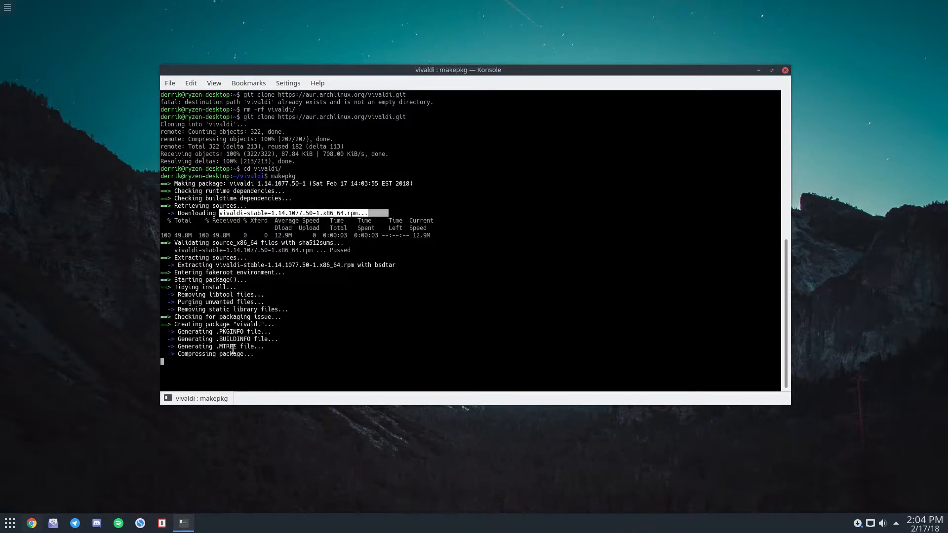
{"action": "mouse_move", "coordinate": [417, 254]}
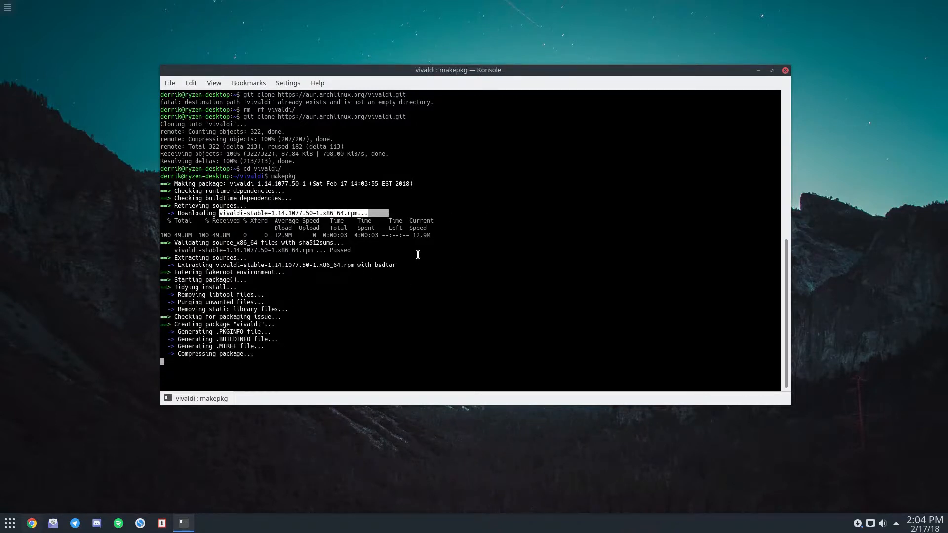
{"action": "mouse_move", "coordinate": [43, 320]}
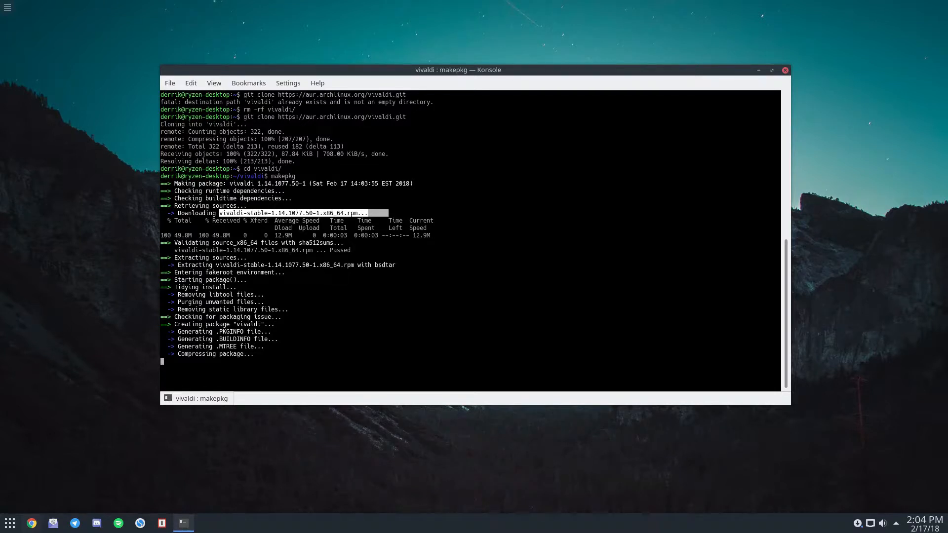
{"action": "mouse_move", "coordinate": [67, 457]}
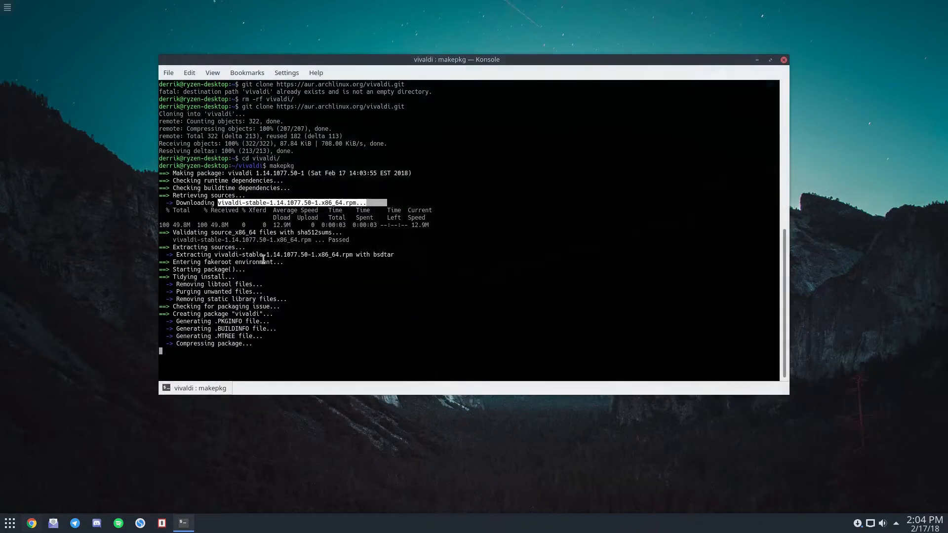
{"action": "mouse_move", "coordinate": [521, 156]}
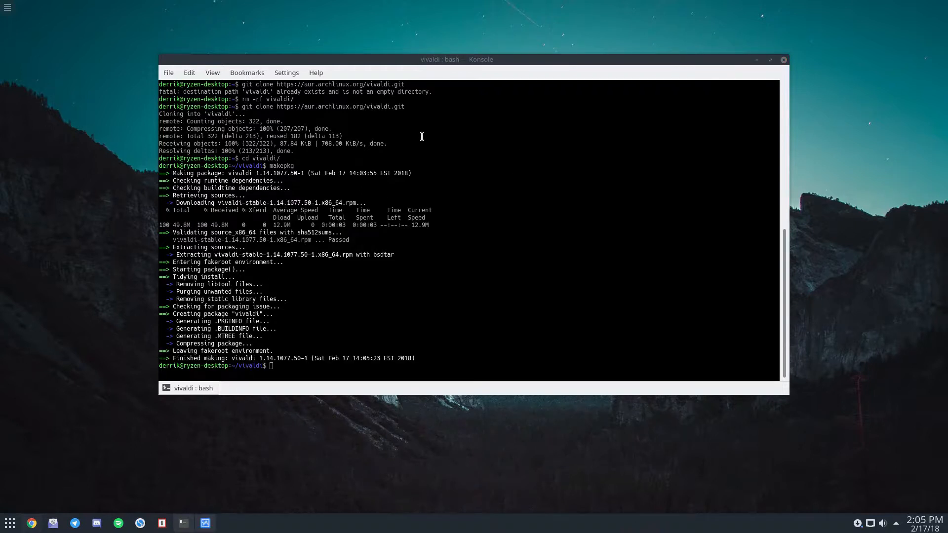
Step: Install vivaldi-1.14.1077.50-1 with sudo pacman -U, entering the password and answering Y
{"action": "type", "text": "ls"}
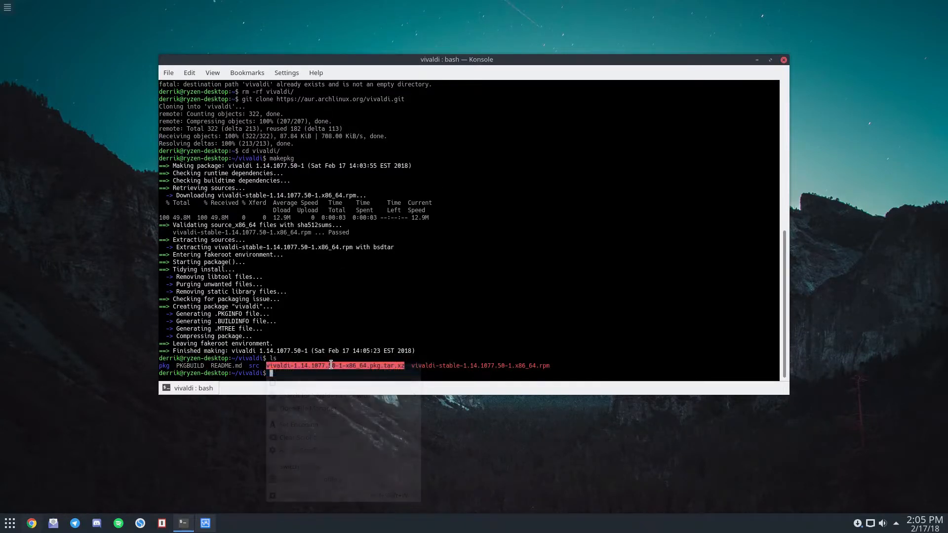
{"action": "left_click", "coordinate": [358, 373]}
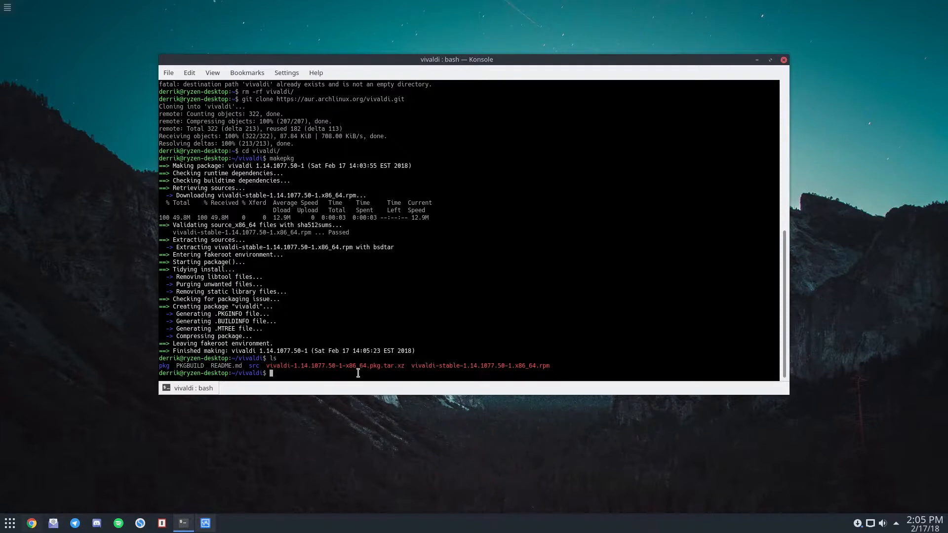
{"action": "type", "text": "sudo pacman -"}
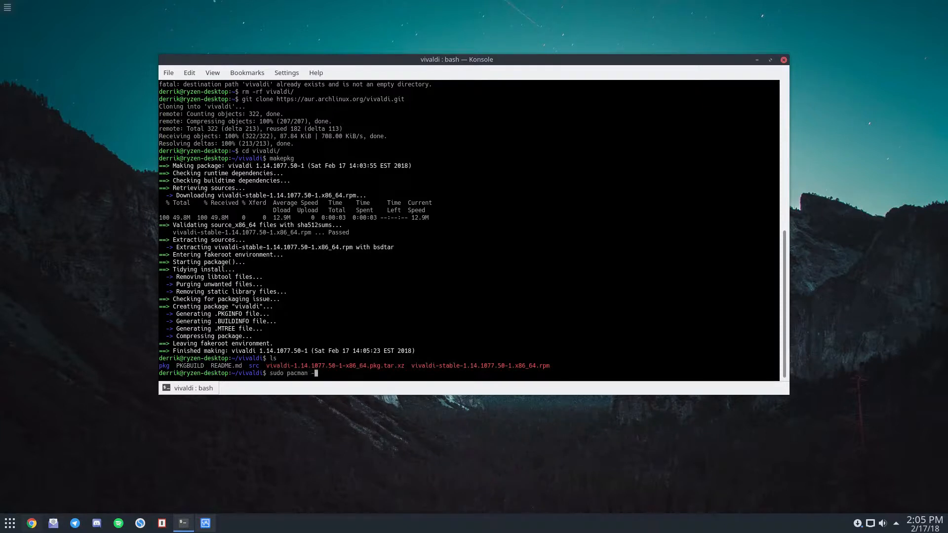
{"action": "key", "text": "Return"}
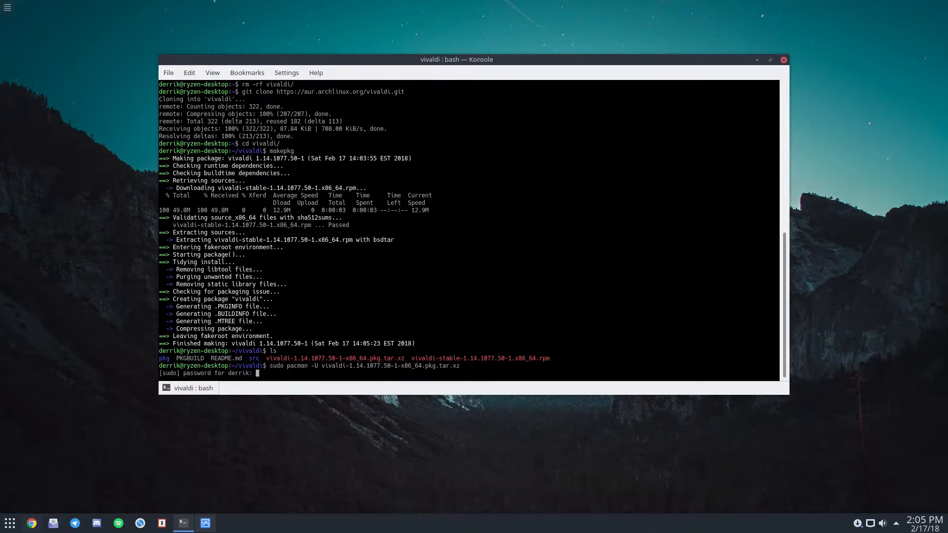
{"action": "key", "text": "Return"}
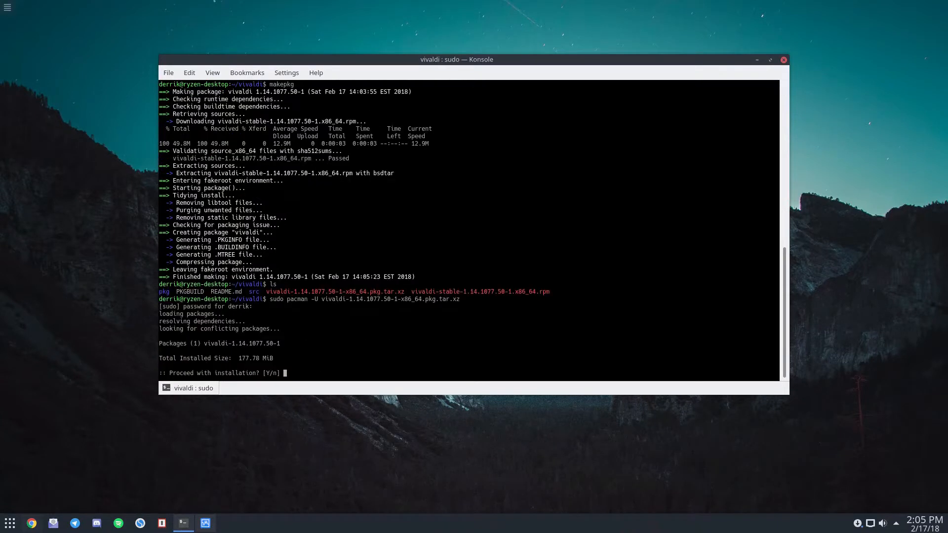
{"action": "type", "text": "Y"}
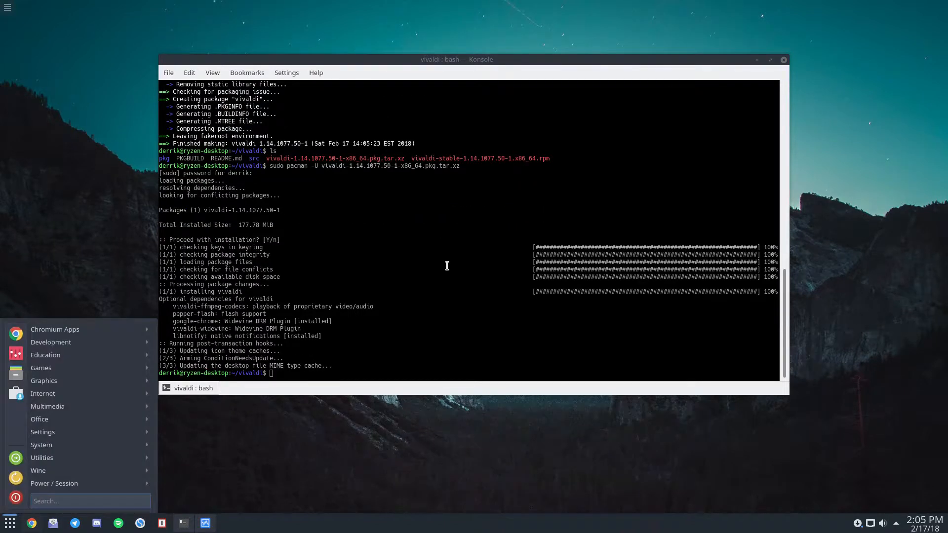
Step: Search the launcher for 'viv' and launch the Vivaldi browser
{"action": "type", "text": "viv"}
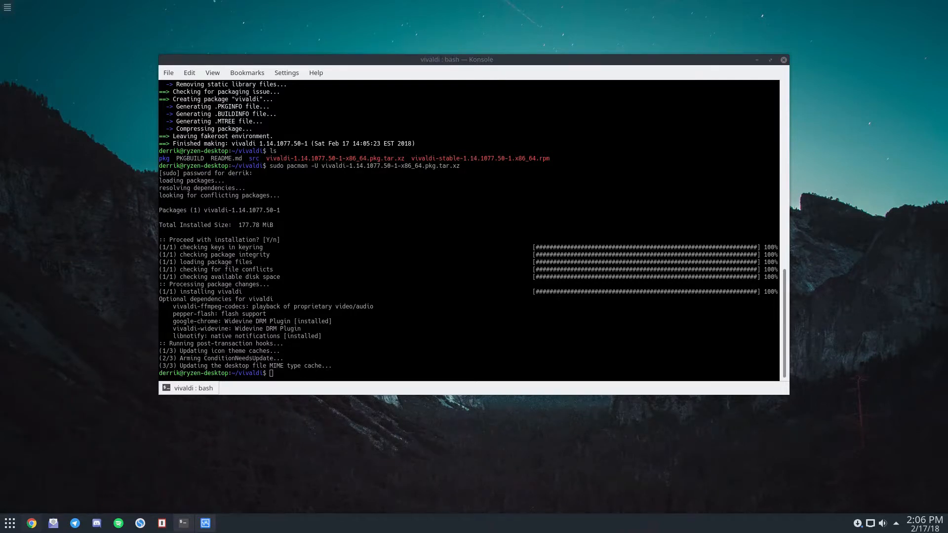
{"action": "left_click", "coordinate": [226, 523]}
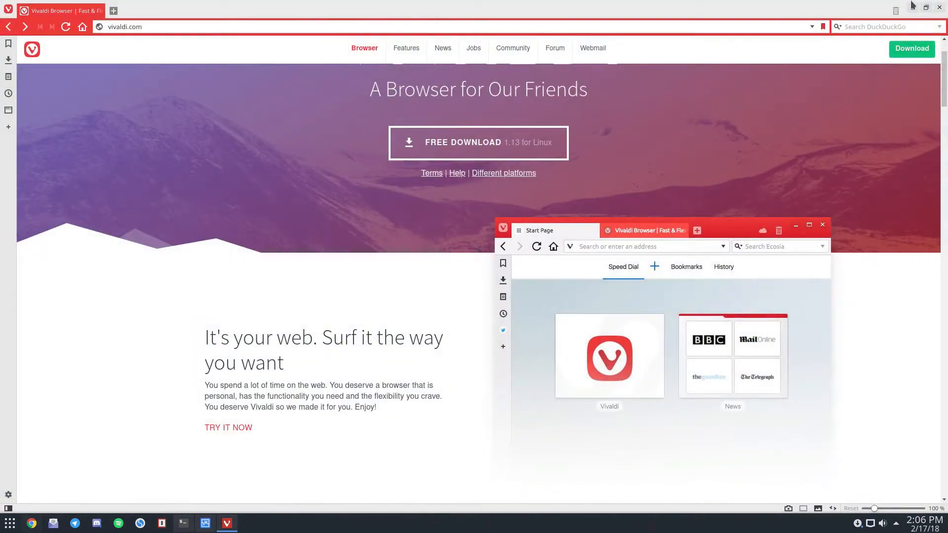
{"action": "left_click", "coordinate": [182, 523]}
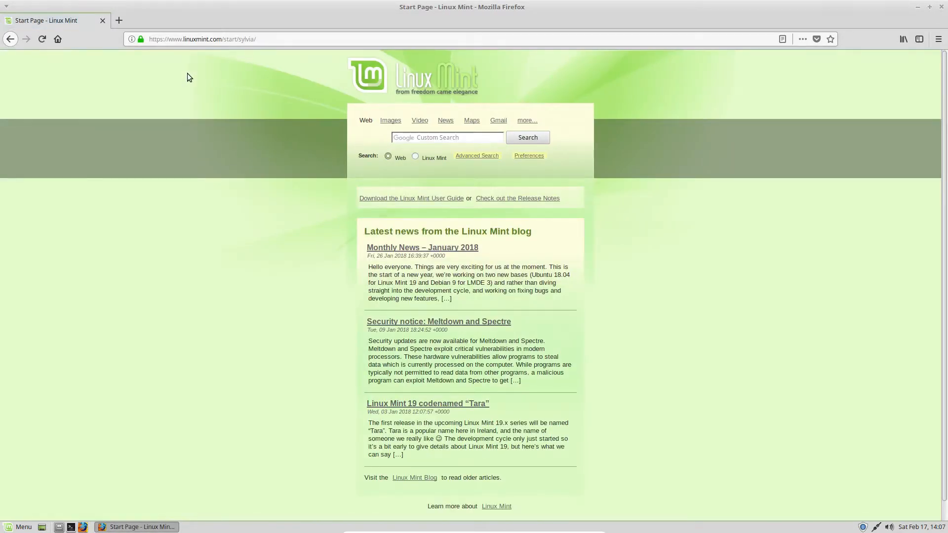
Step: Select the Linux Mint start page address in Firefox and start typing a vivaldi search
{"action": "left_click", "coordinate": [203, 38]}
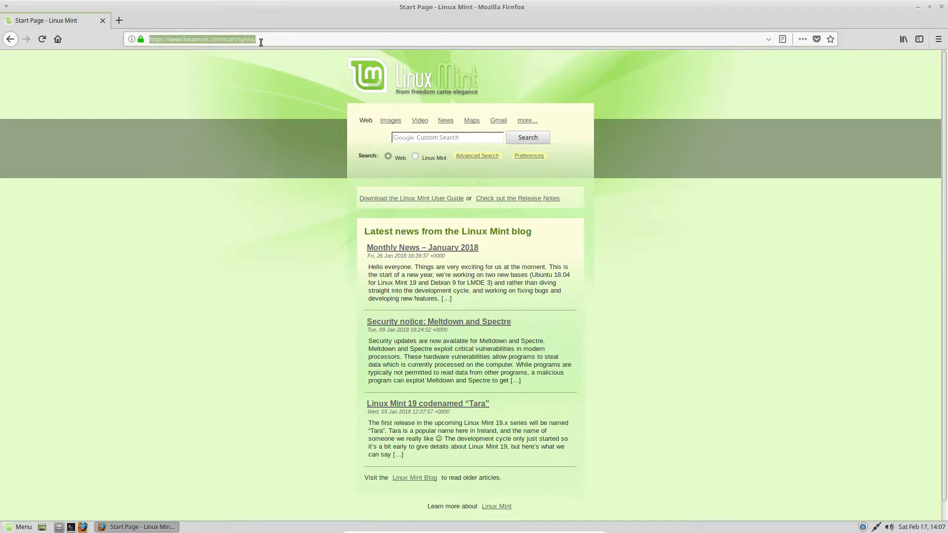
{"action": "mouse_move", "coordinate": [399, 79]}
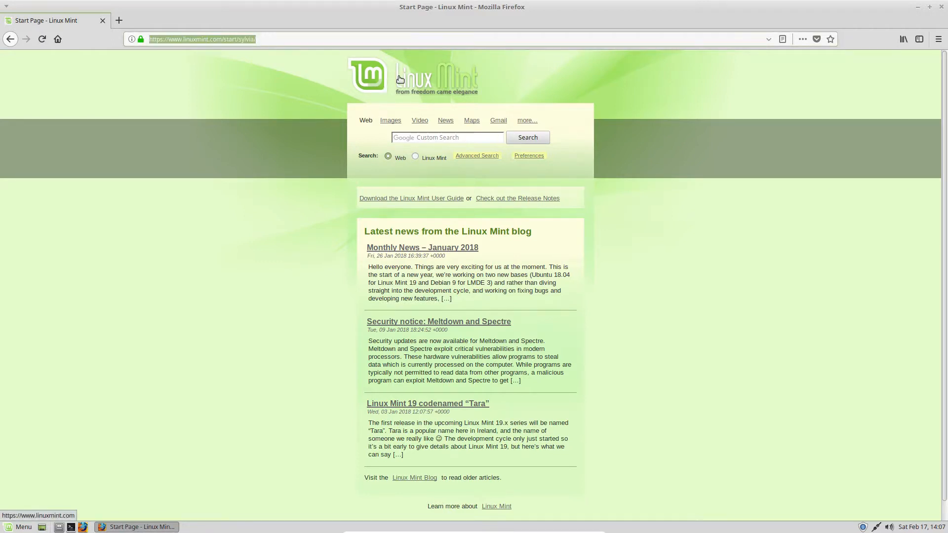
{"action": "mouse_move", "coordinate": [399, 79]}
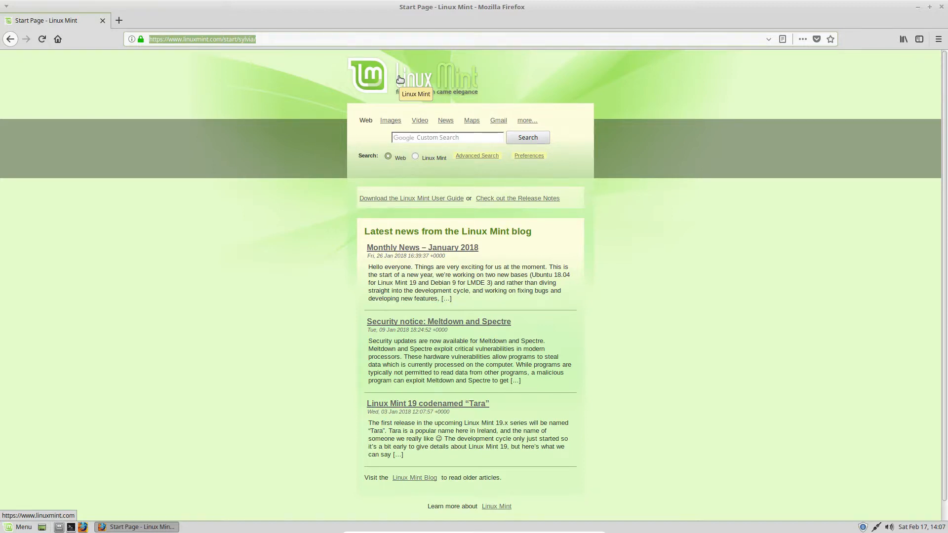
{"action": "type", "text": "vivb"}
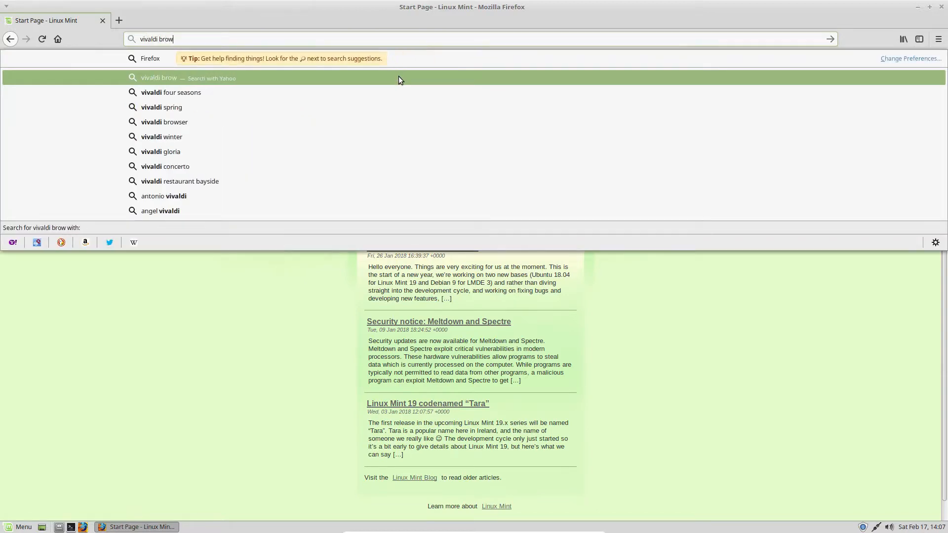
Step: Search for 'vivaldi browser download' and open the vivaldi.com/download page
{"action": "left_click", "coordinate": [165, 121]}
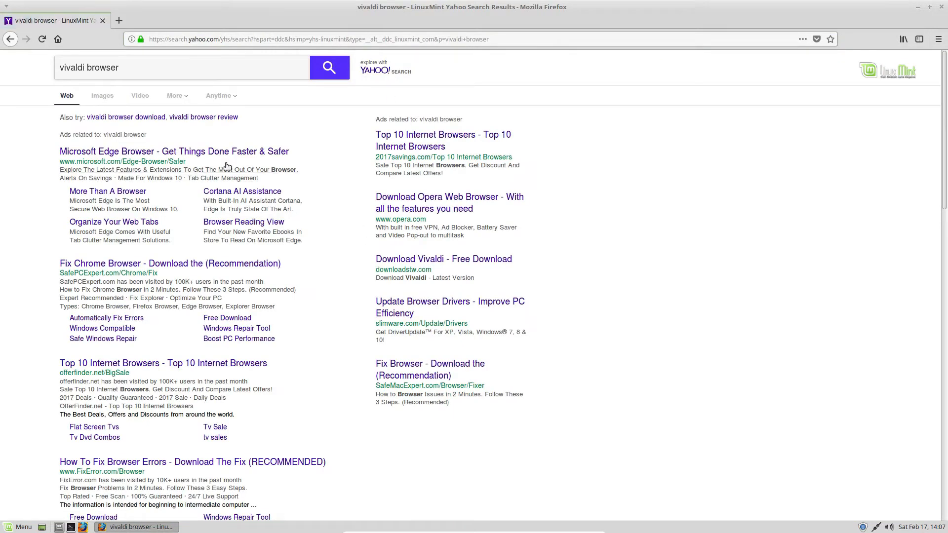
{"action": "scroll", "scroll_direction": "down", "scroll_amount": 3}
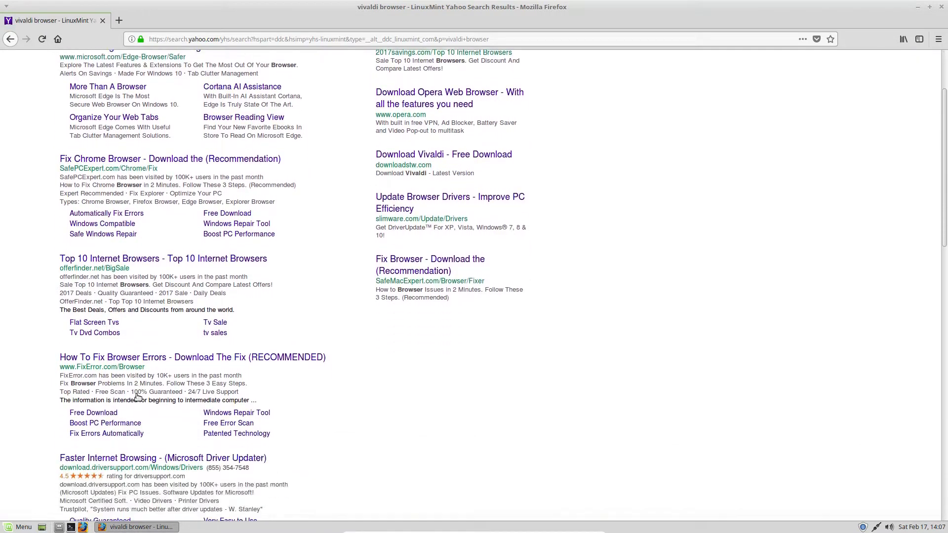
{"action": "scroll", "scroll_direction": "up", "scroll_amount": 3}
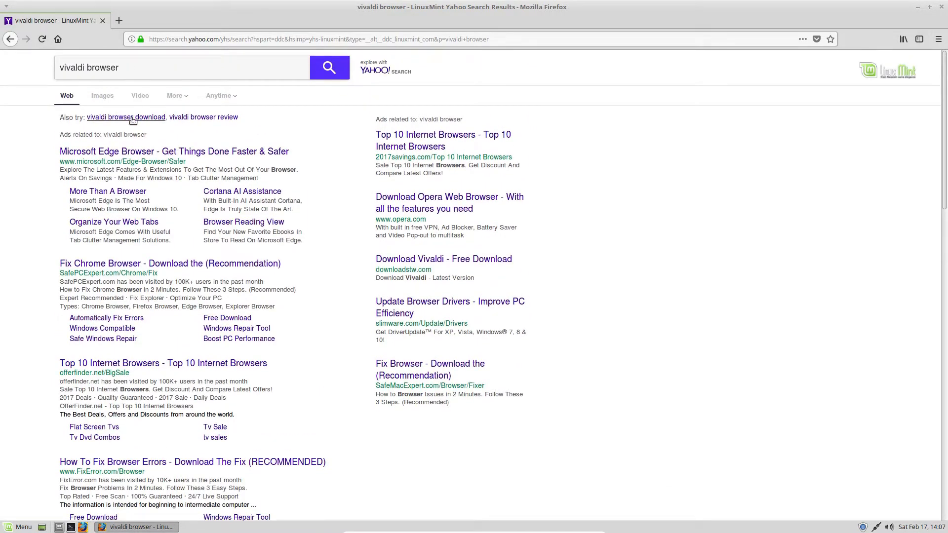
{"action": "left_click", "coordinate": [125, 116]}
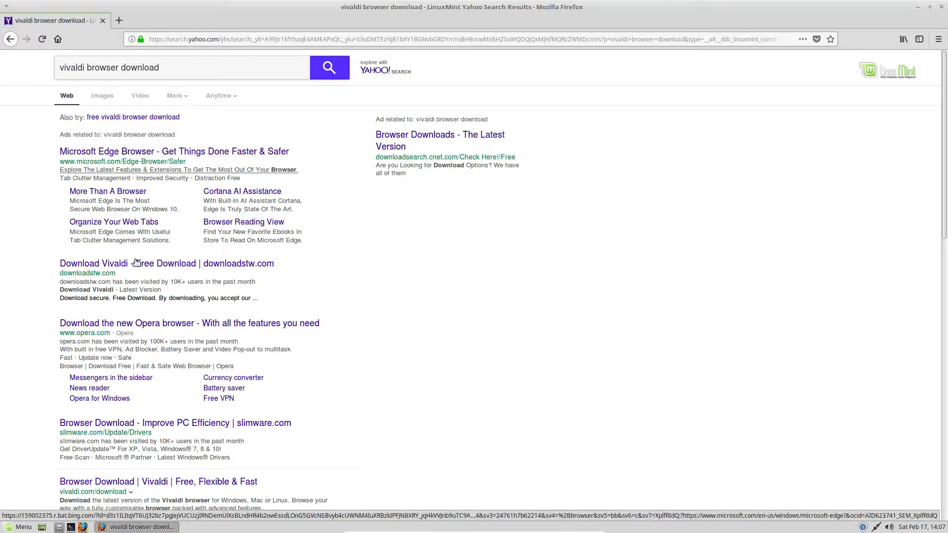
{"action": "scroll", "scroll_direction": "down", "scroll_amount": 3}
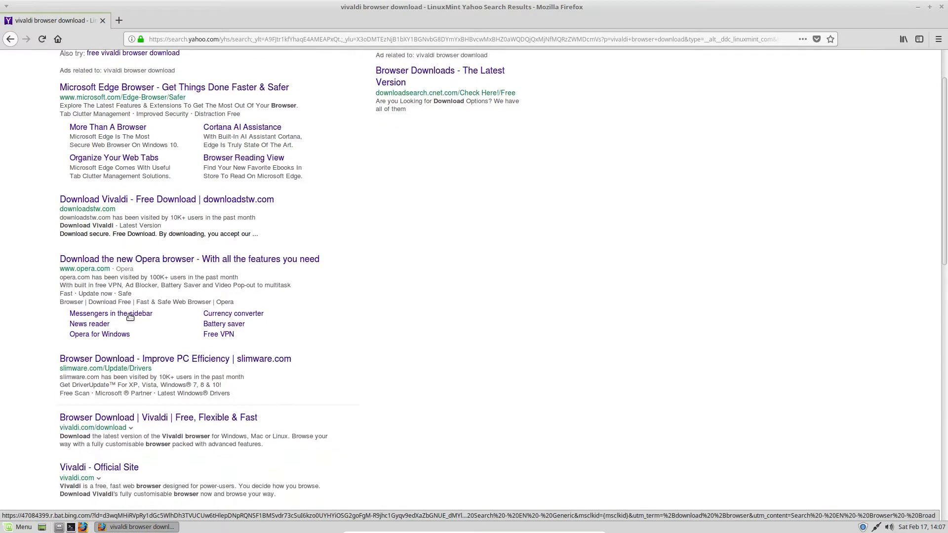
{"action": "left_click", "coordinate": [158, 418]}
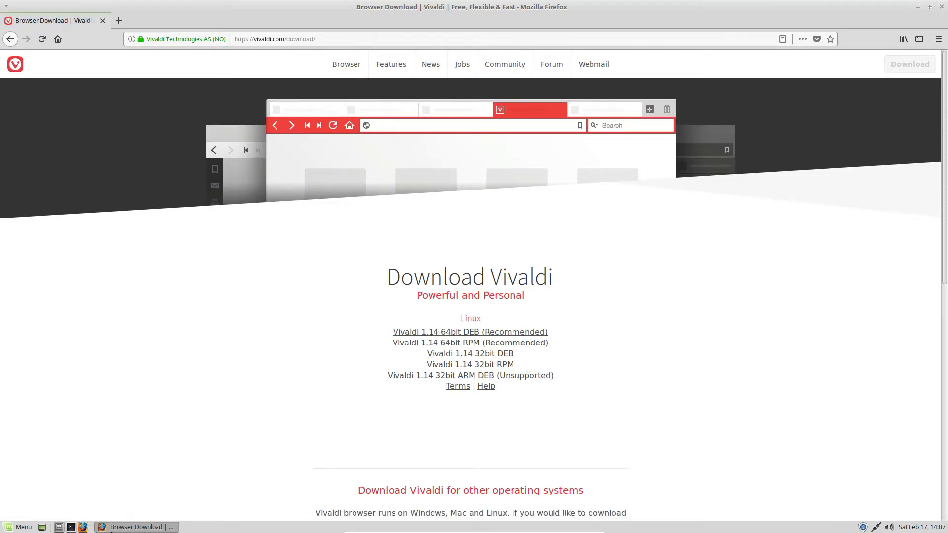
{"action": "left_click", "coordinate": [71, 527]}
{"action": "type", "text": "uname -a"}
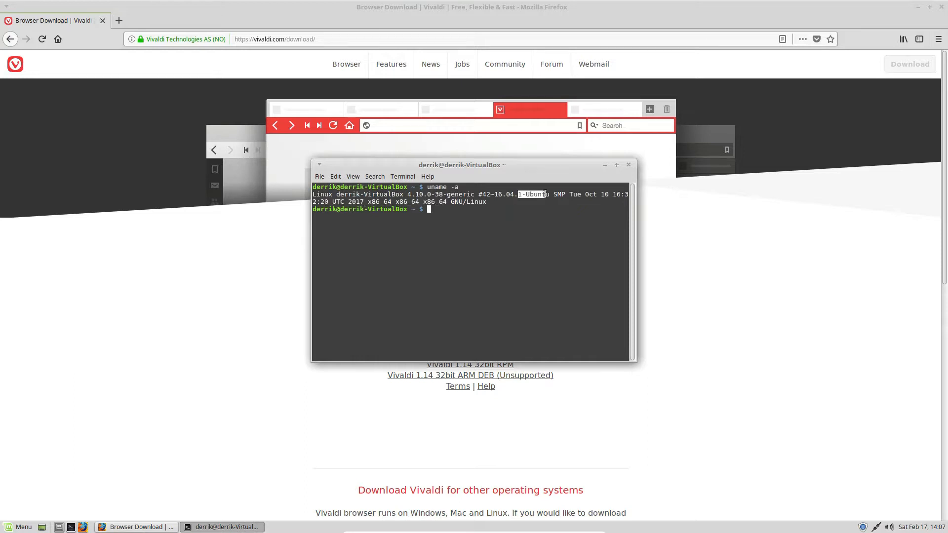
{"action": "left_click", "coordinate": [603, 164]}
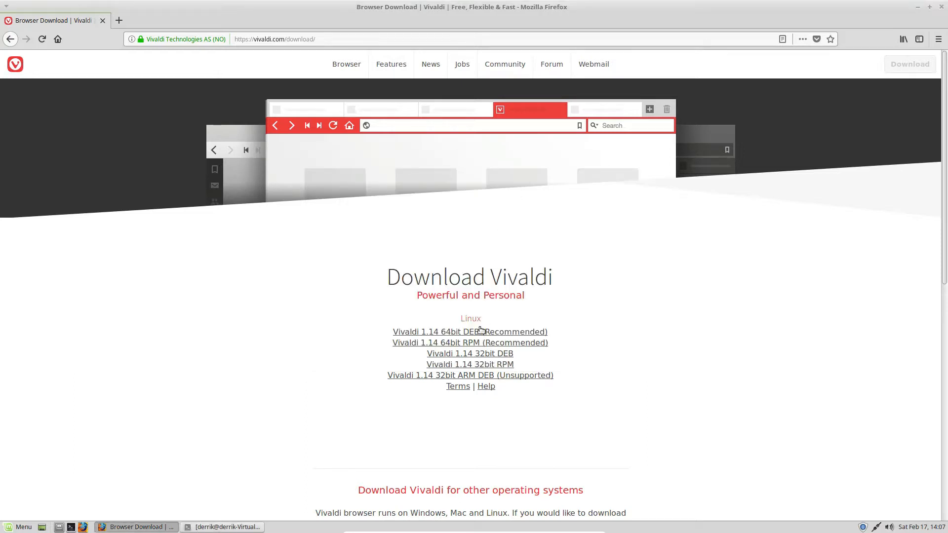
Step: Download the Vivaldi 1.14 64-bit DEB into GDebi Package Installer and copy its link location
{"action": "left_click", "coordinate": [470, 331]}
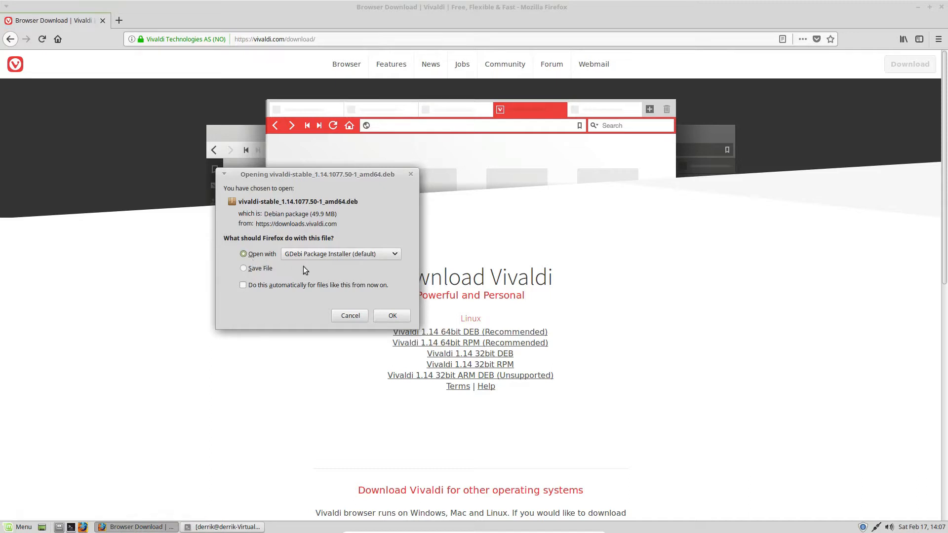
{"action": "left_click", "coordinate": [391, 316]}
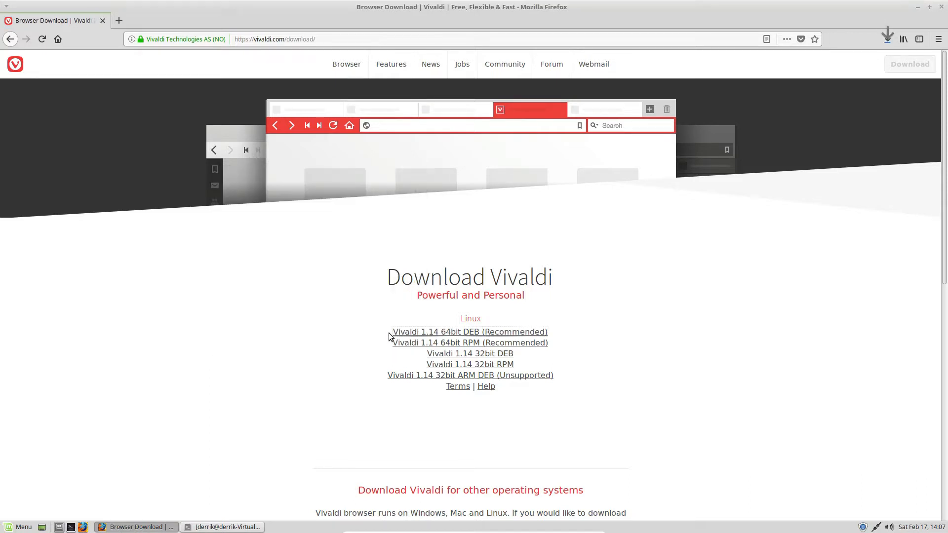
{"action": "left_click", "coordinate": [469, 332]}
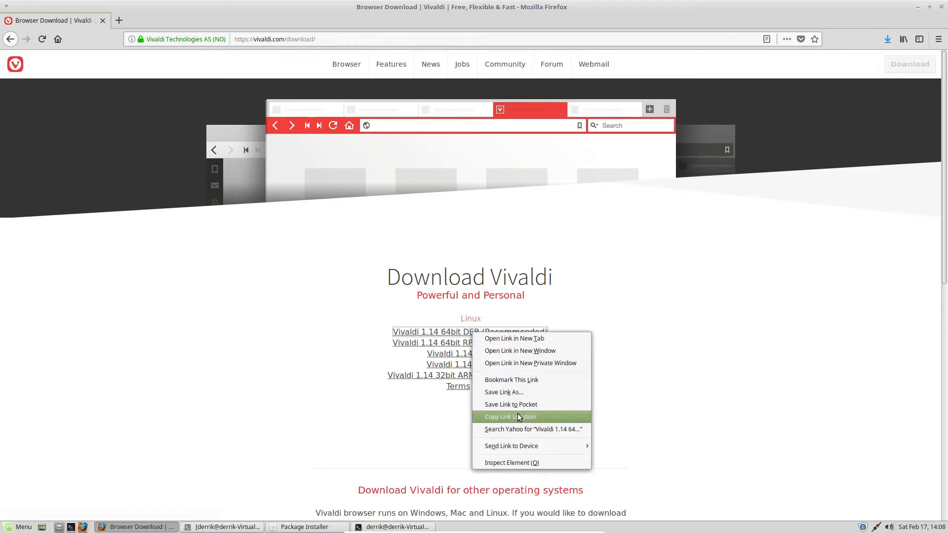
{"action": "left_click", "coordinate": [504, 391]}
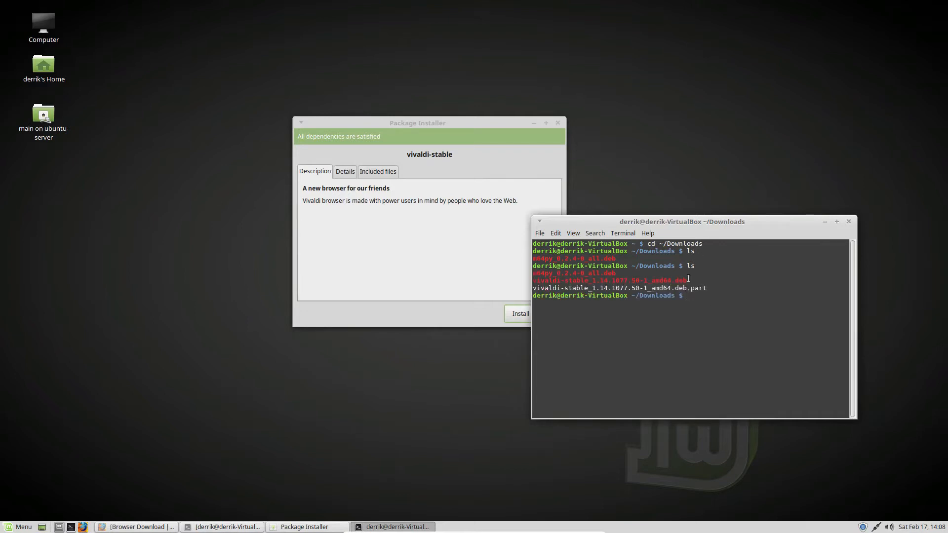
Step: Write 'sudo dpkg -i' with the Tab-completed vivaldi-stable .deb name in ~/Downloads, unrun
{"action": "type", "text": "sudo dpkg -i *"}
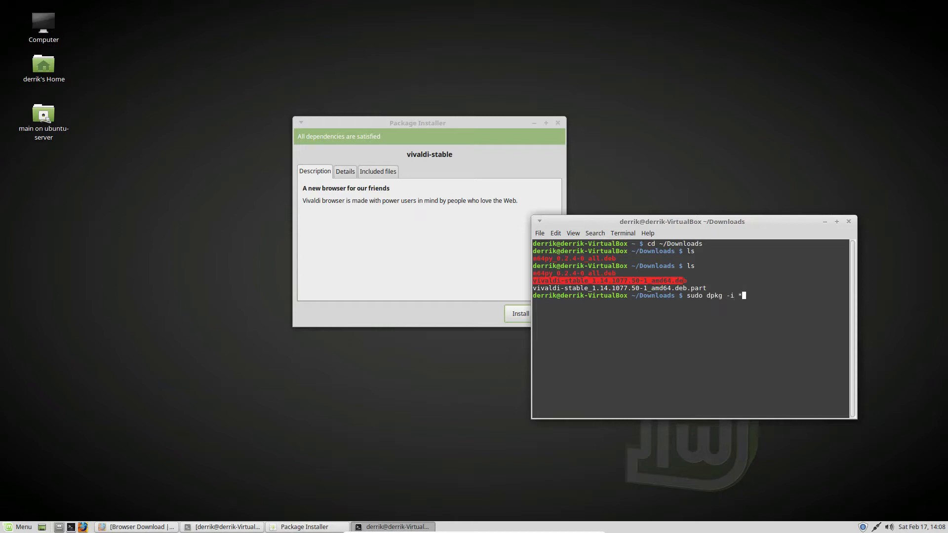
{"action": "type", "text": "viv"}
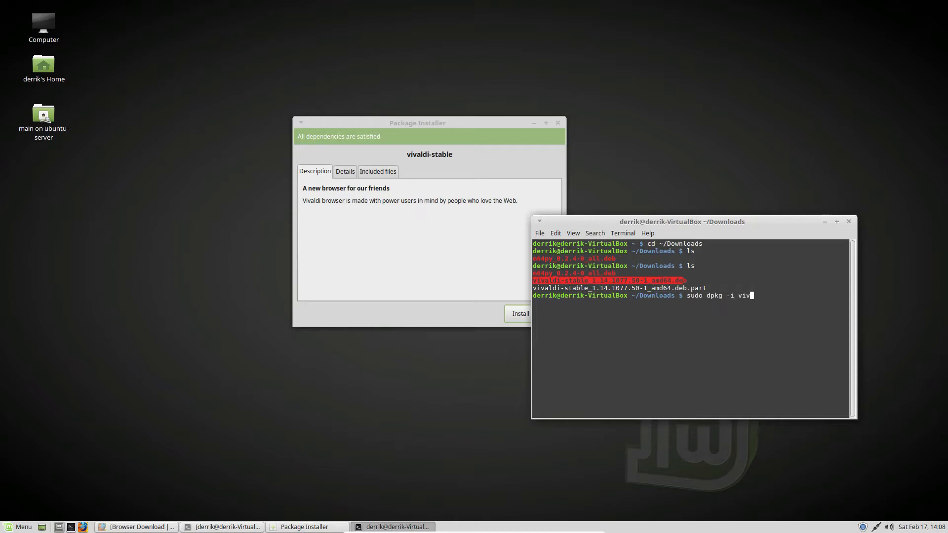
{"action": "key", "text": "Tab"}
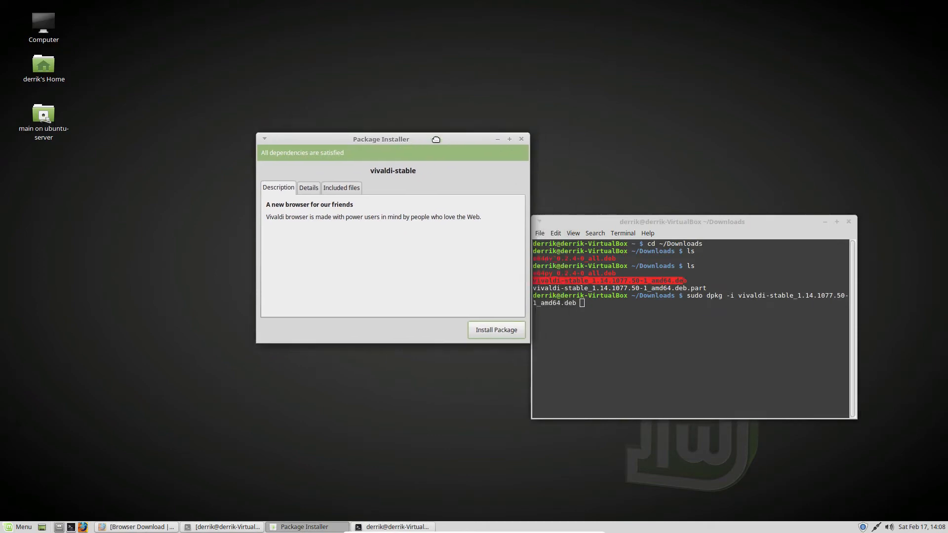
{"action": "mouse_move", "coordinate": [304, 198]}
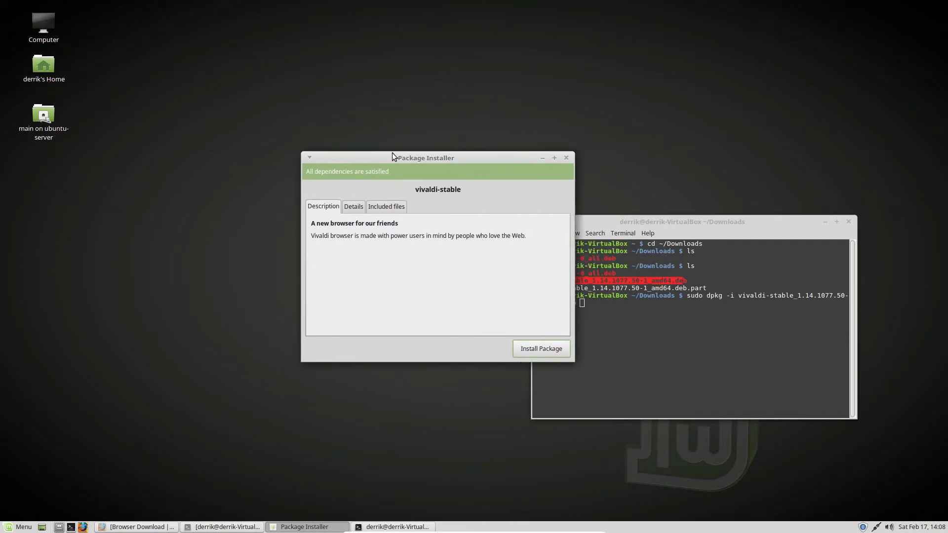
{"action": "left_click_drag", "start_coordinate": [425, 157], "coordinate": [377, 126]}
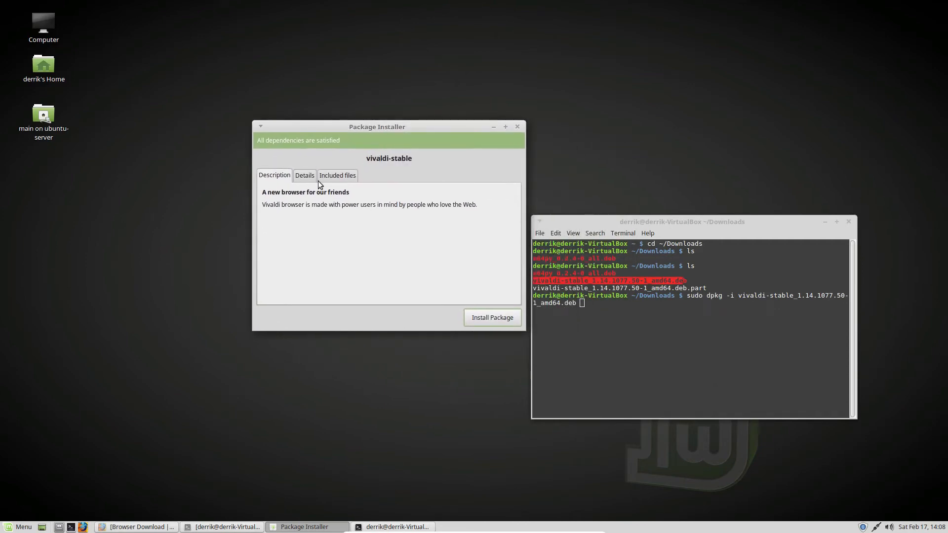
Step: Start installing vivaldi-stable and authenticate with the administrator password
{"action": "left_click", "coordinate": [492, 317]}
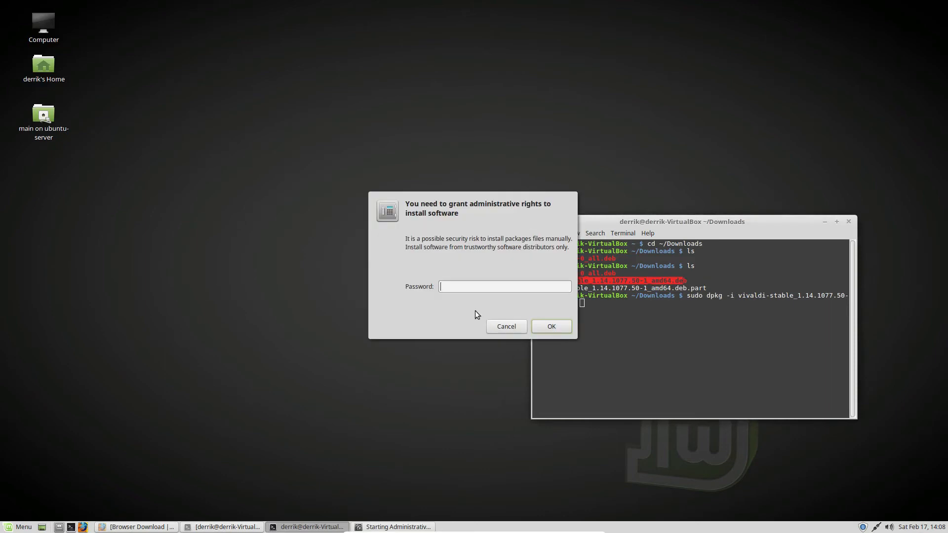
{"action": "type", "text": "••••"}
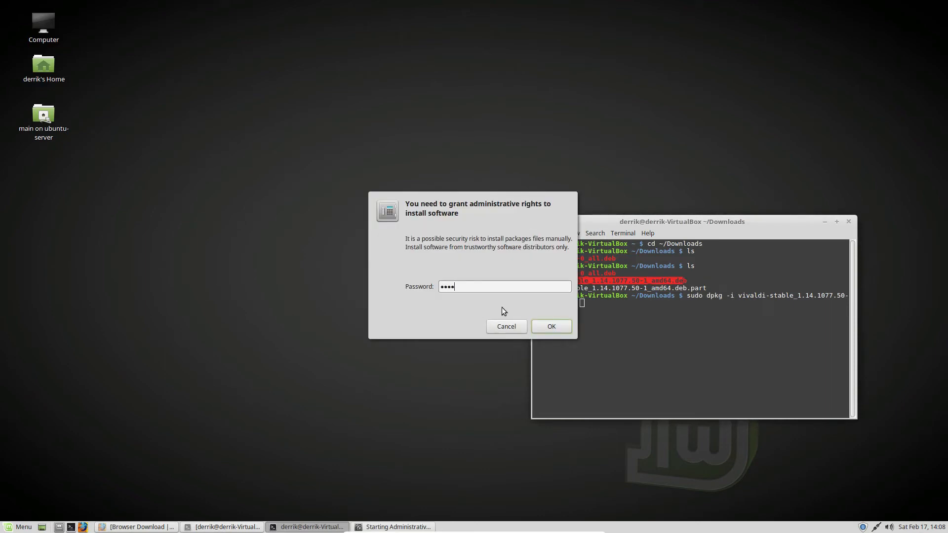
{"action": "left_click", "coordinate": [549, 326]}
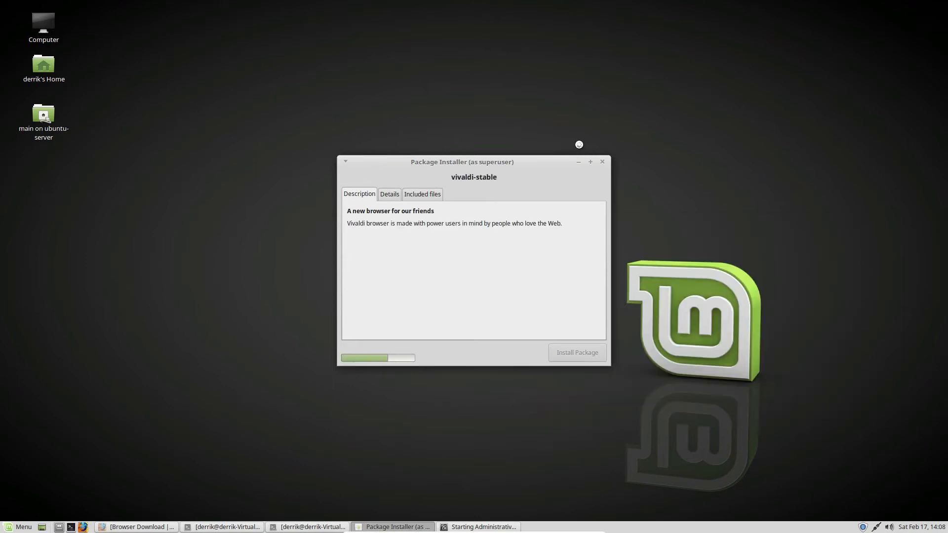
Step: Install vivaldi-stable 1.14.1077.50-1 as superuser, showing terminal output until installation finishes
{"action": "left_click", "coordinate": [576, 353]}
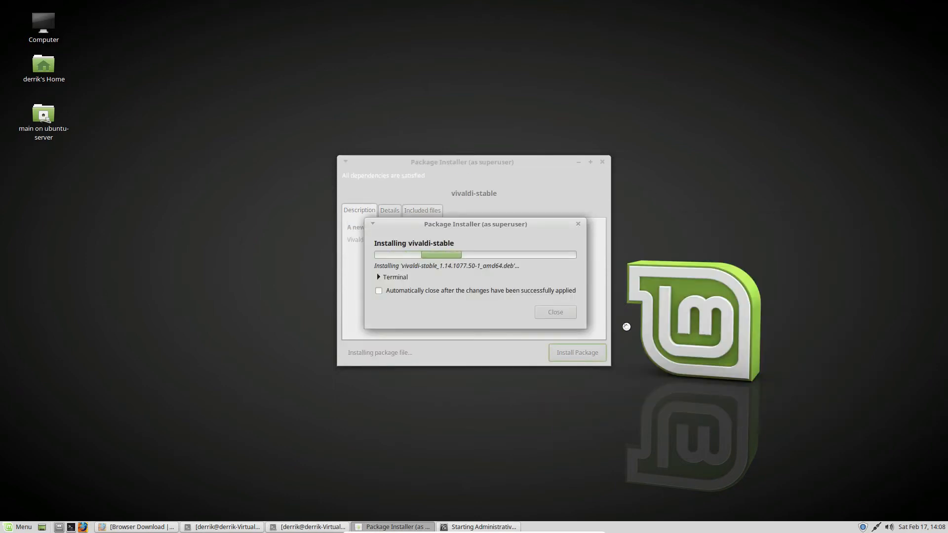
{"action": "left_click", "coordinate": [379, 277]}
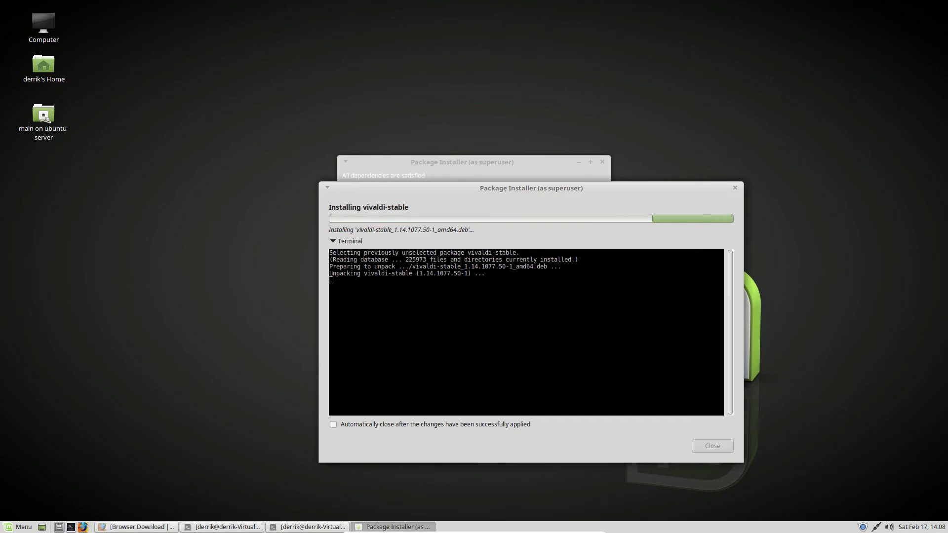
{"action": "left_click", "coordinate": [18, 527]}
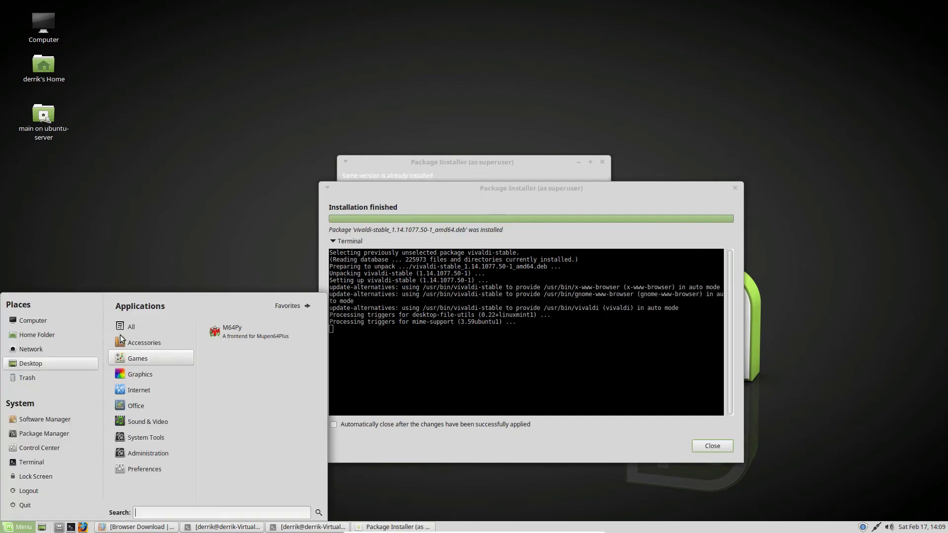
{"action": "left_click", "coordinate": [253, 439]}
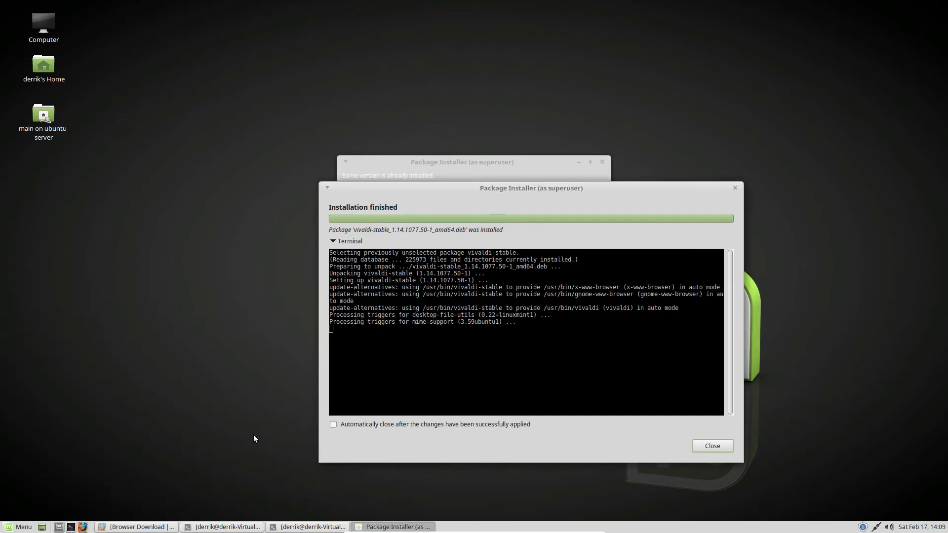
{"action": "mouse_move", "coordinate": [504, 186]}
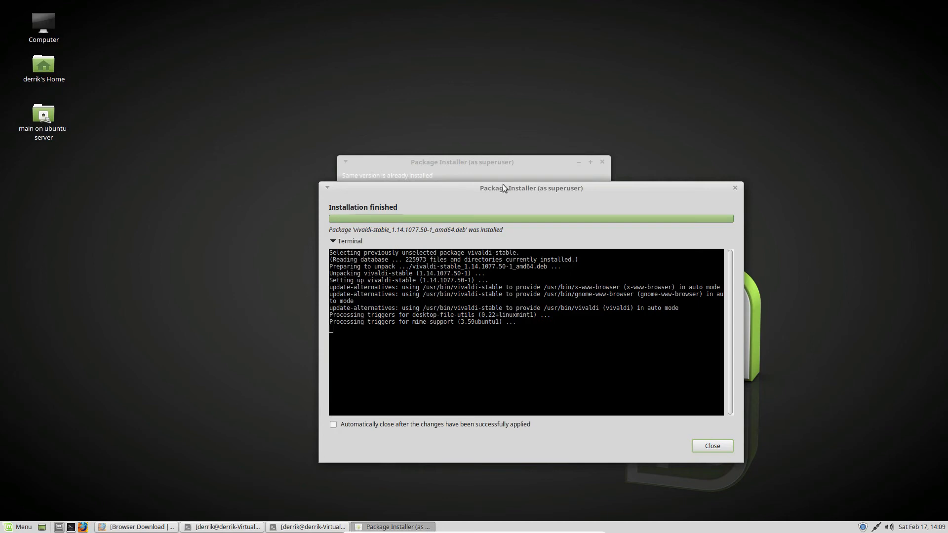